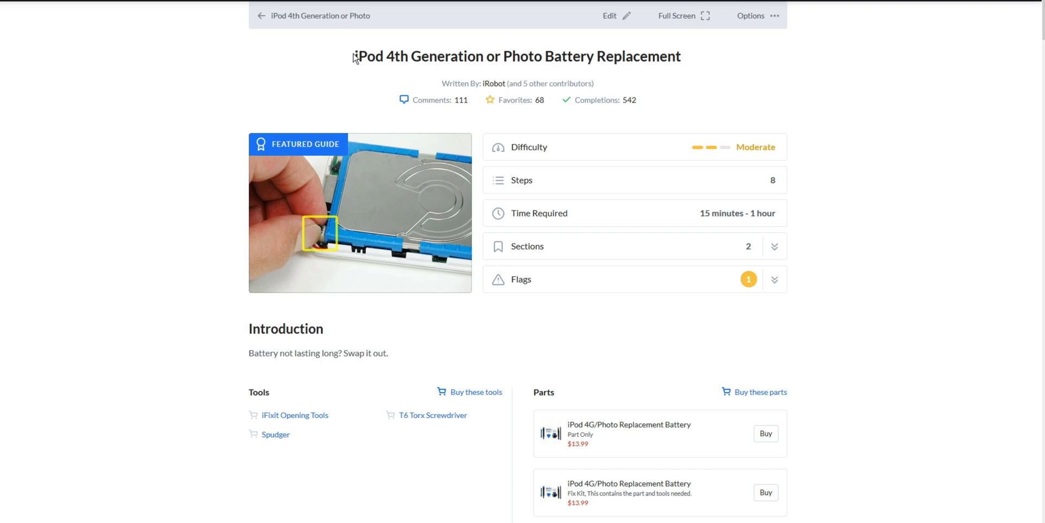
pyautogui.moveTo(703, 61)
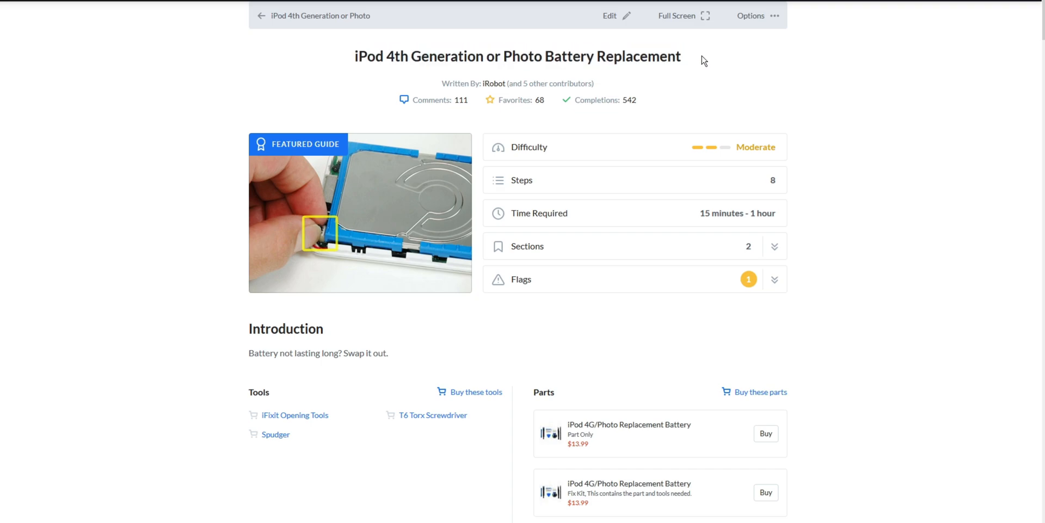
pyautogui.moveTo(463, 340)
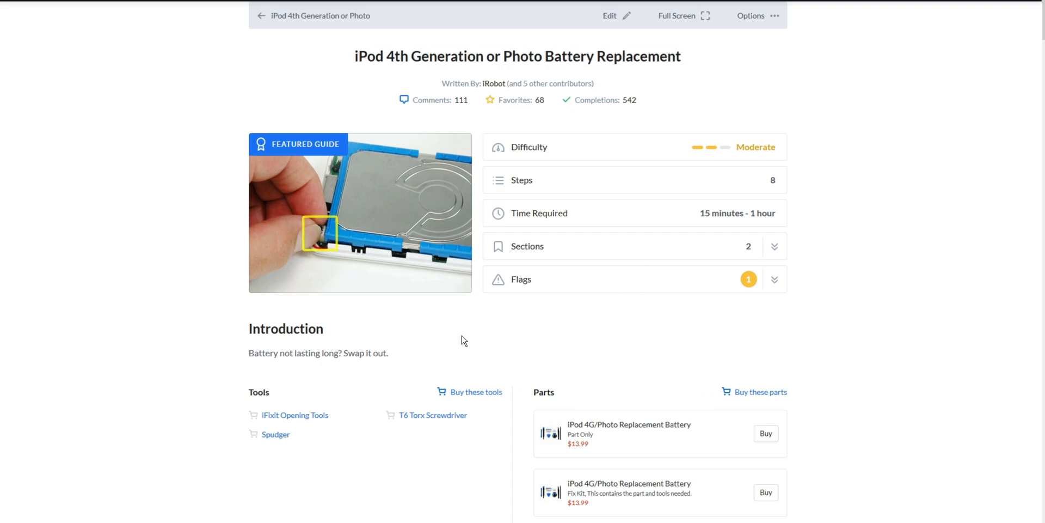
pyautogui.scroll(-3)
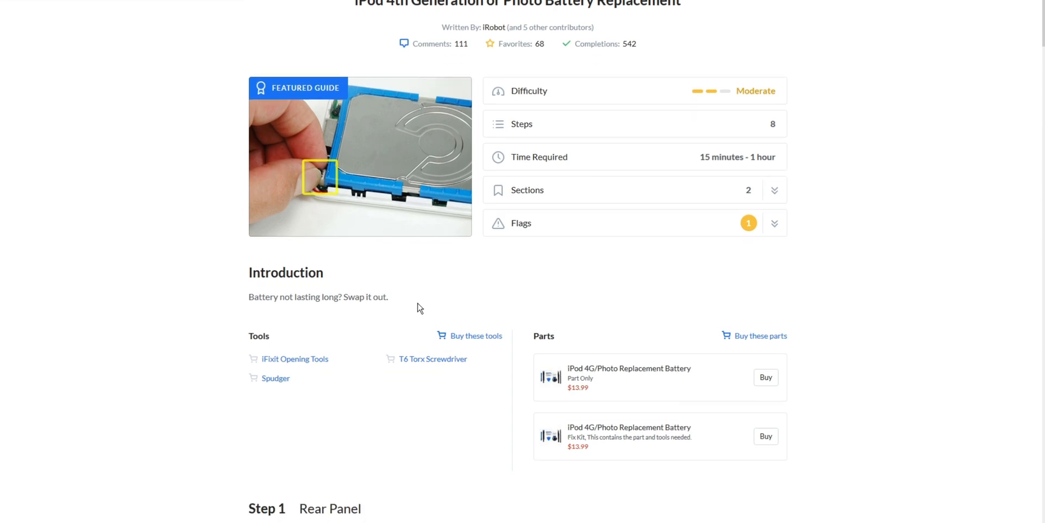
pyautogui.scroll(-3)
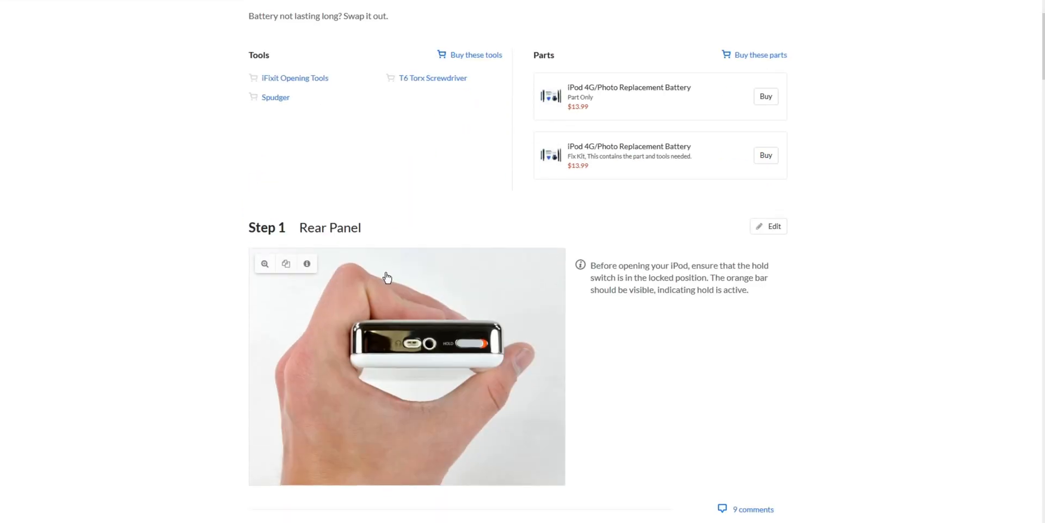